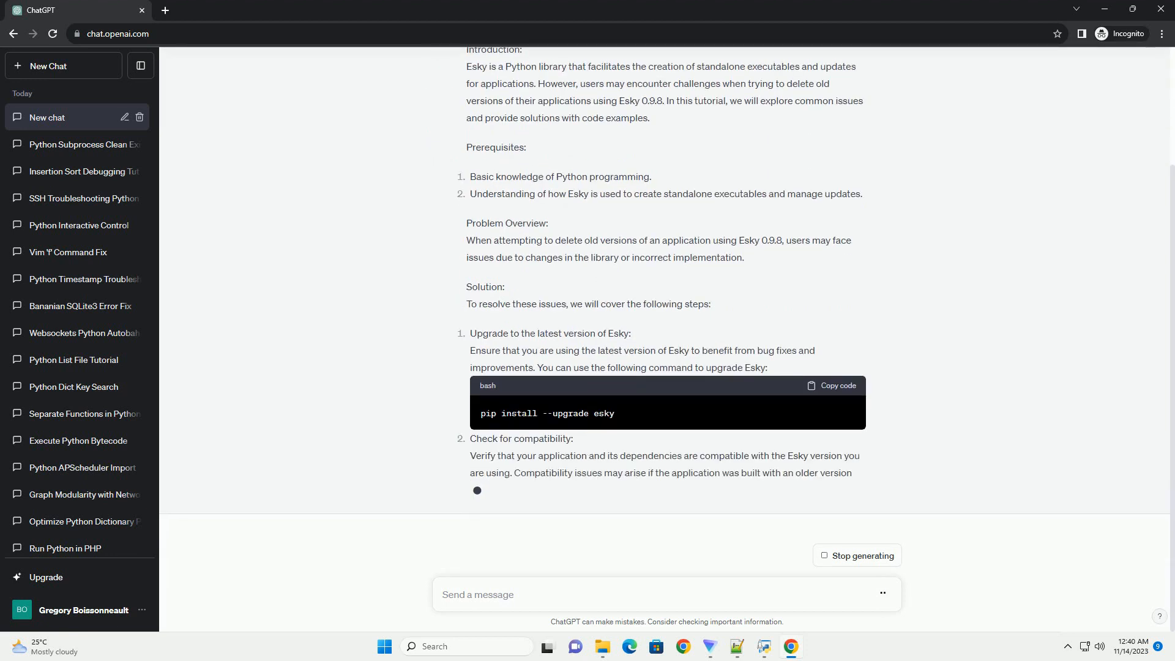
{"action": "scroll", "scroll_direction": "down", "scroll_amount": 3}
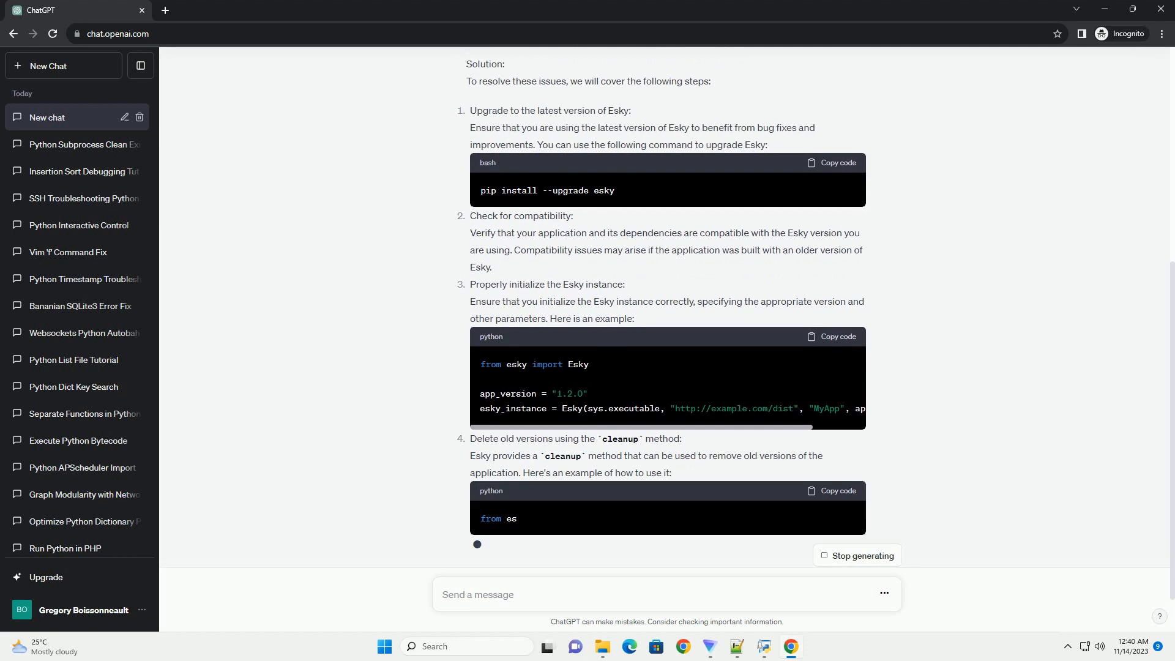
{"action": "scroll", "scroll_direction": "down", "scroll_amount": 3}
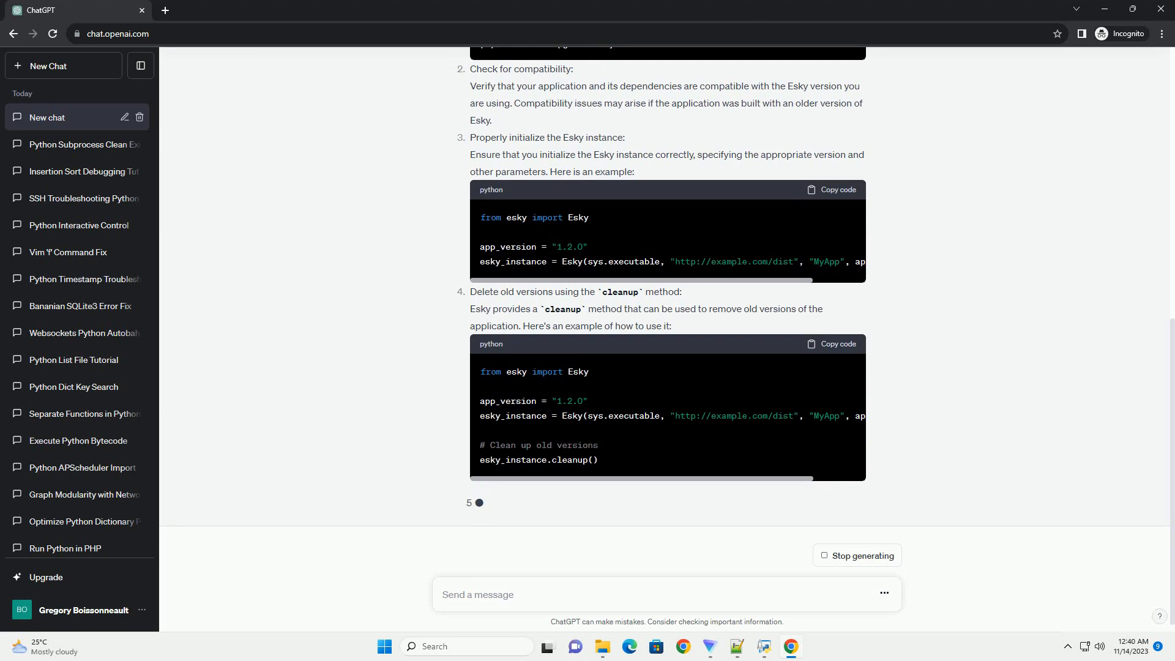
{"action": "scroll", "scroll_direction": "down", "scroll_amount": 3}
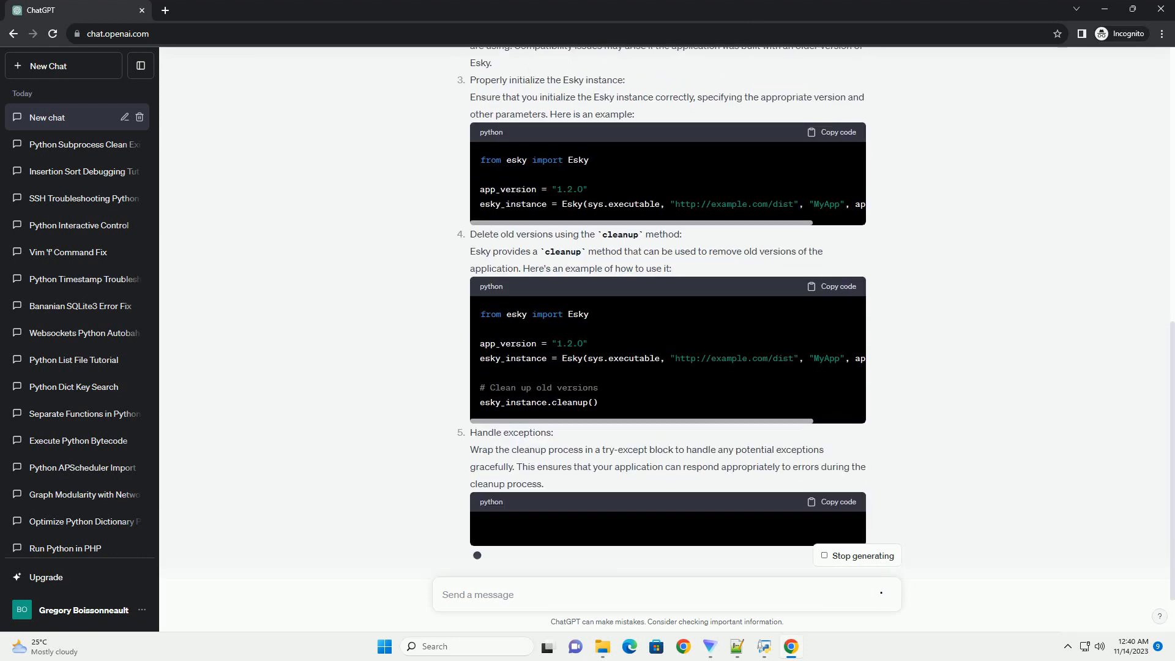
{"action": "scroll", "scroll_direction": "down", "scroll_amount": 3}
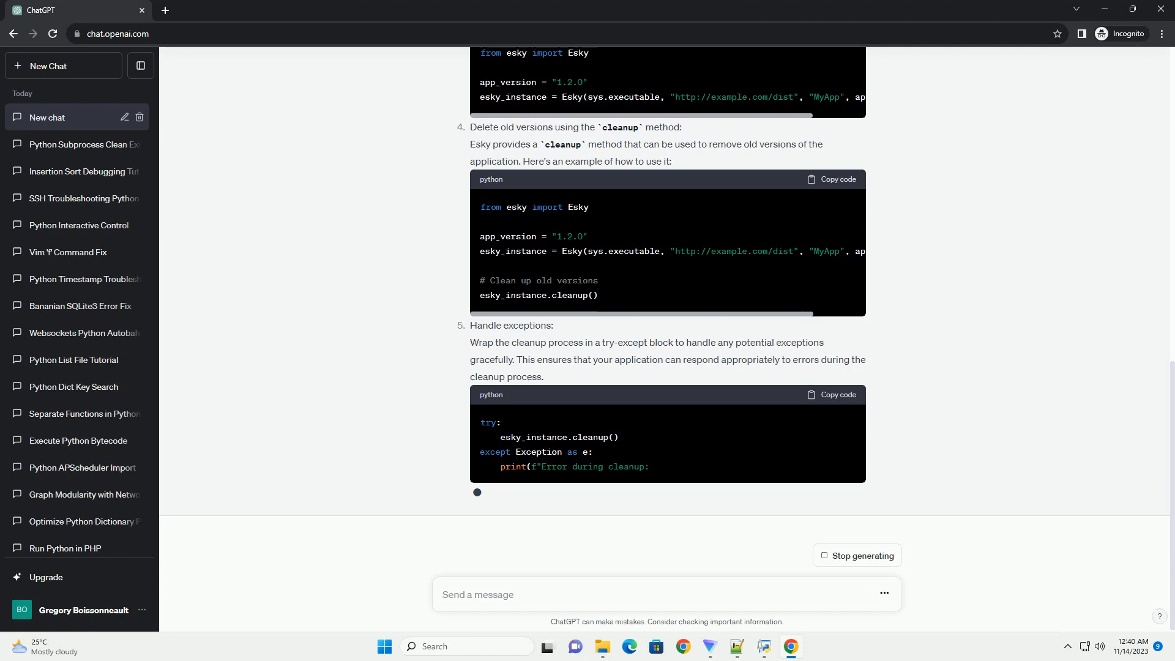